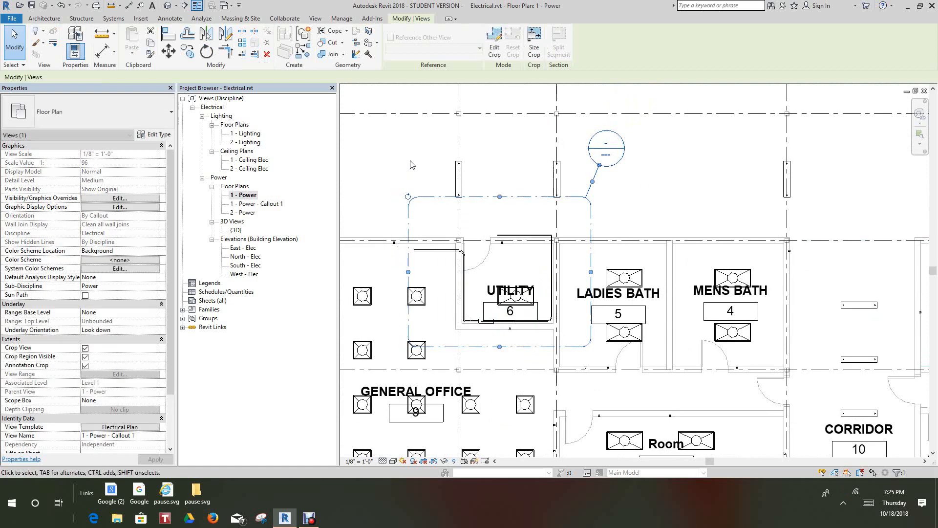
Place a building elevation marker in the Utility room at 1/4" = 1'-0" scale
left_click(315, 18)
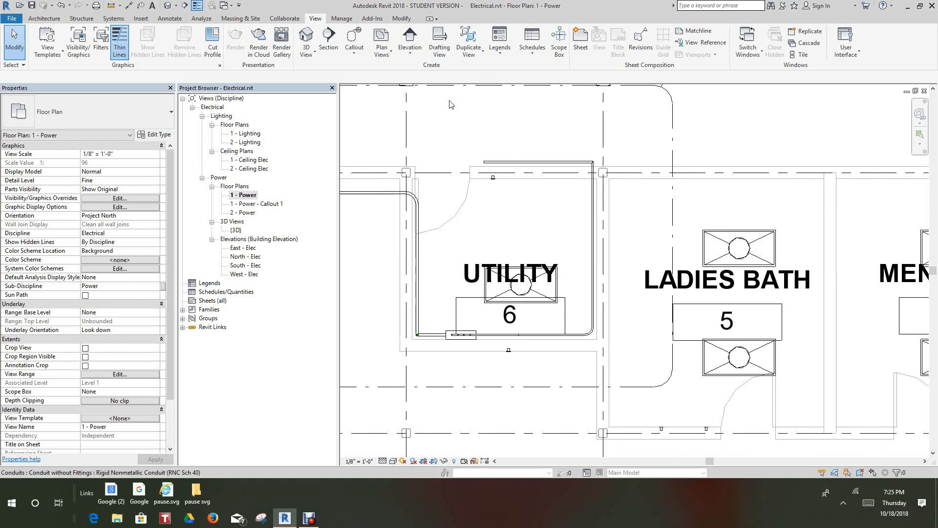
left_click(410, 42)
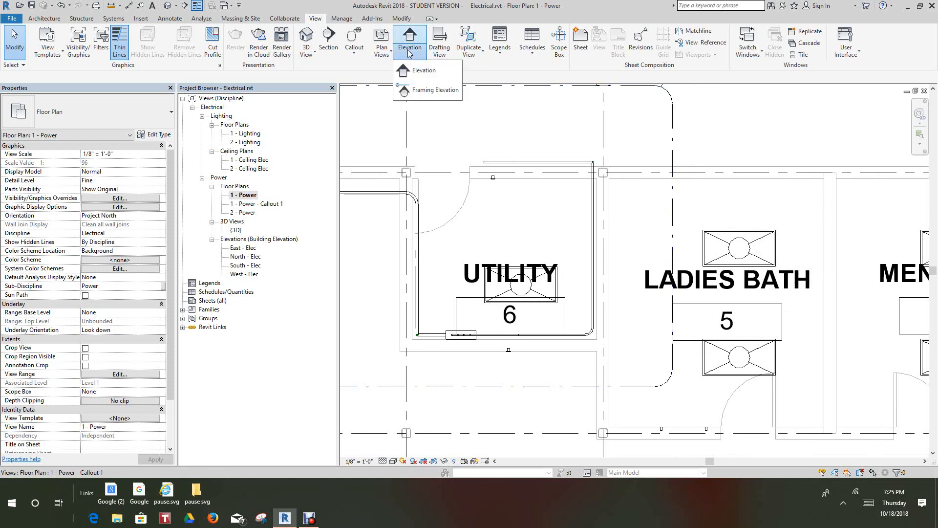
left_click(424, 69)
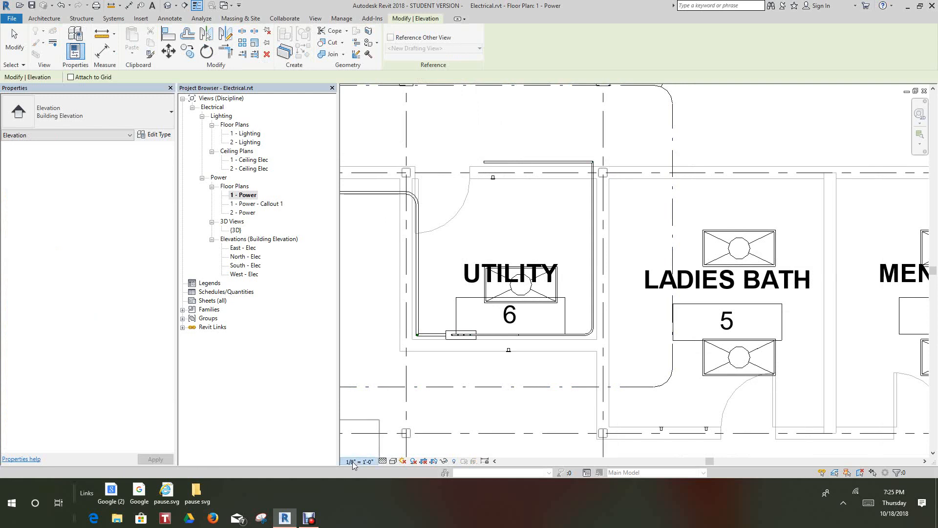
left_click(363, 461)
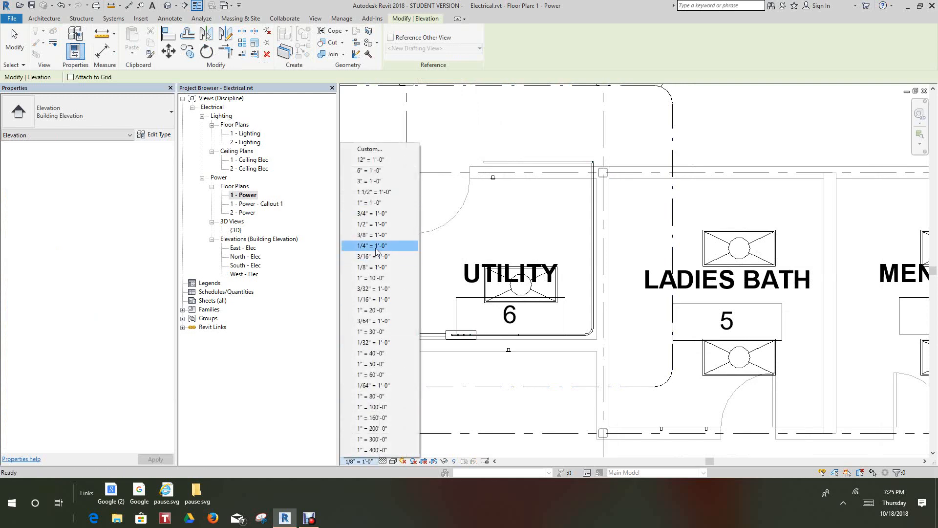
left_click(371, 246)
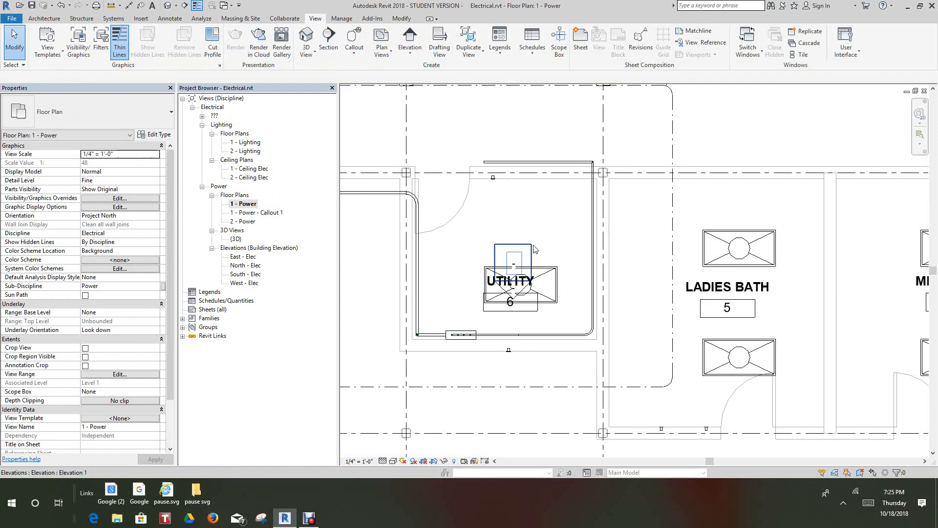
Open Elevation 1 - a and select the conduits rising above the utility panel
left_click(514, 249)
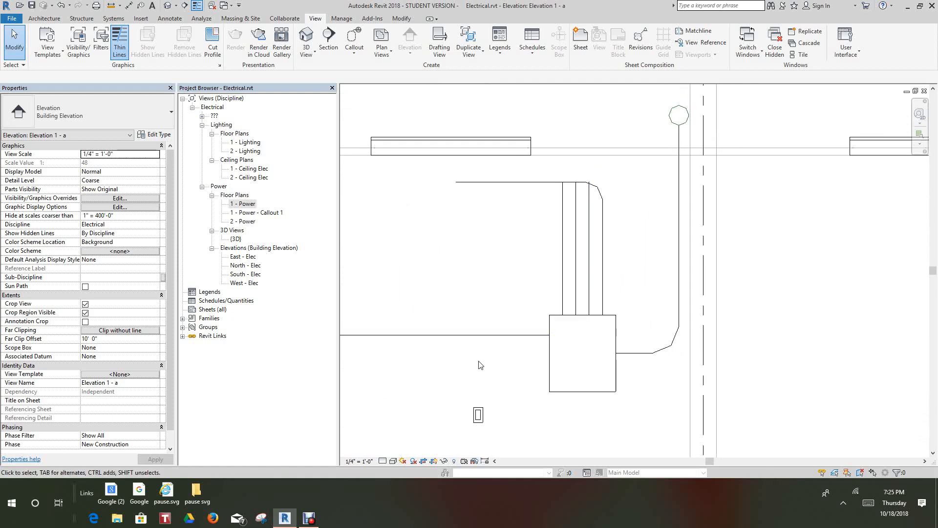
left_click(383, 460)
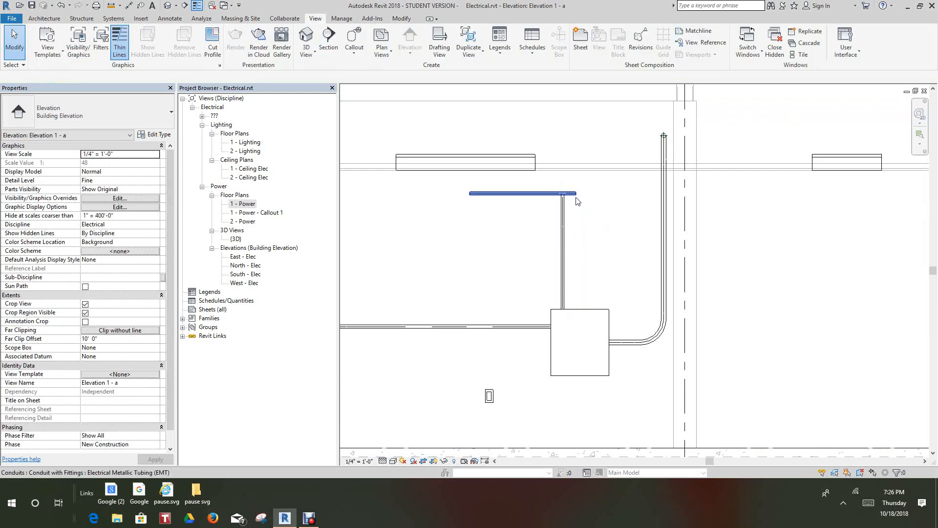
left_click(547, 254)
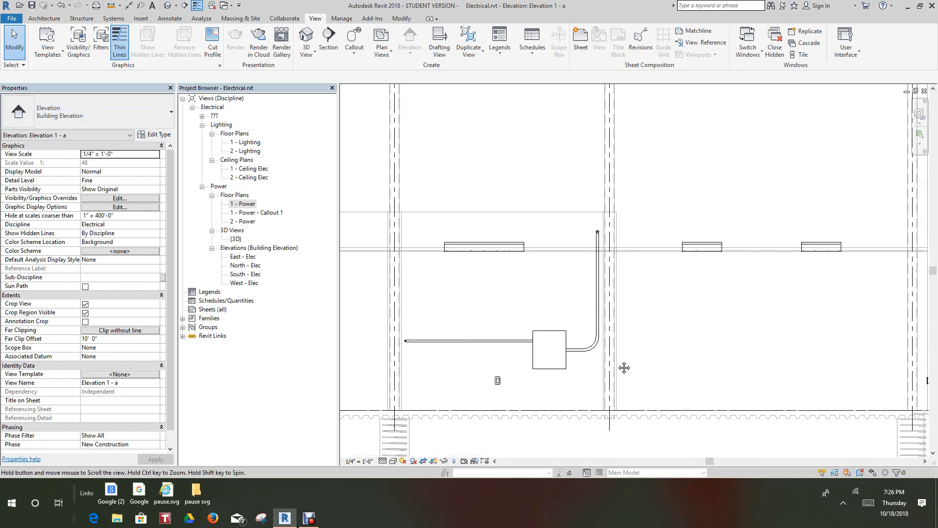
Select the 100A electrical panel and right-click its top face for conduit options
left_click(548, 349)
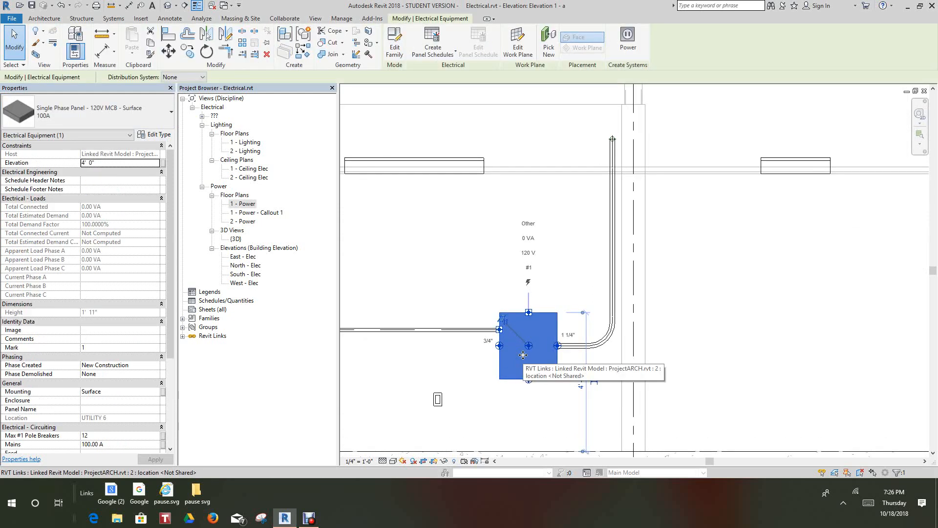
mouse_move(555, 299)
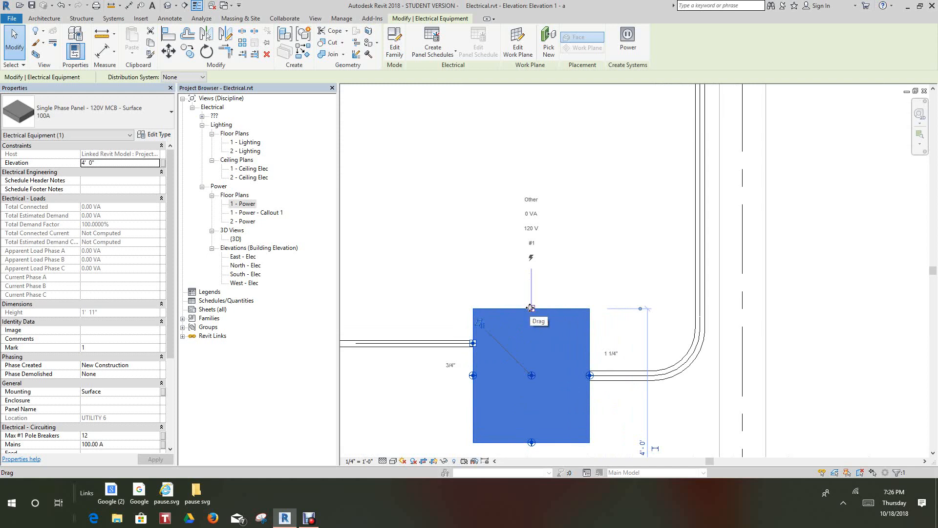
right_click(531, 307)
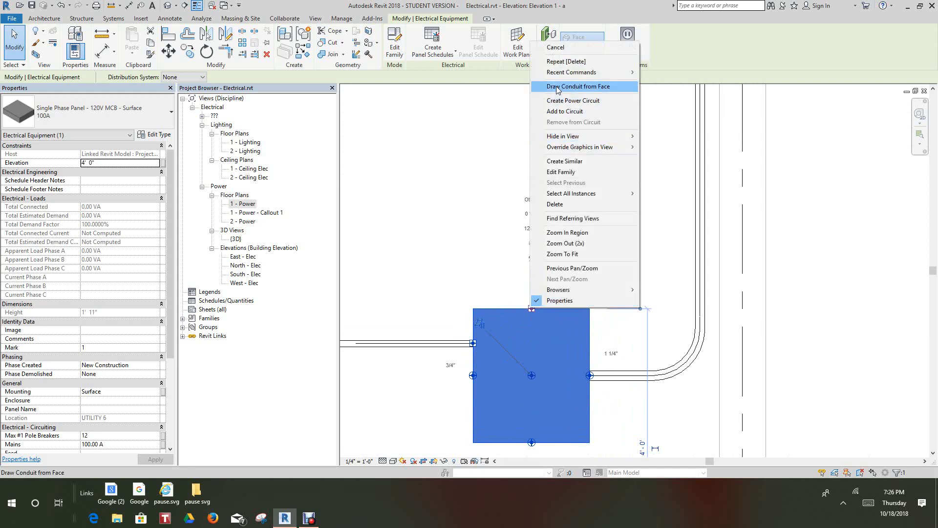
Draw conduit from the panel's top face, adjusting the connector offset distance
left_click(576, 86)
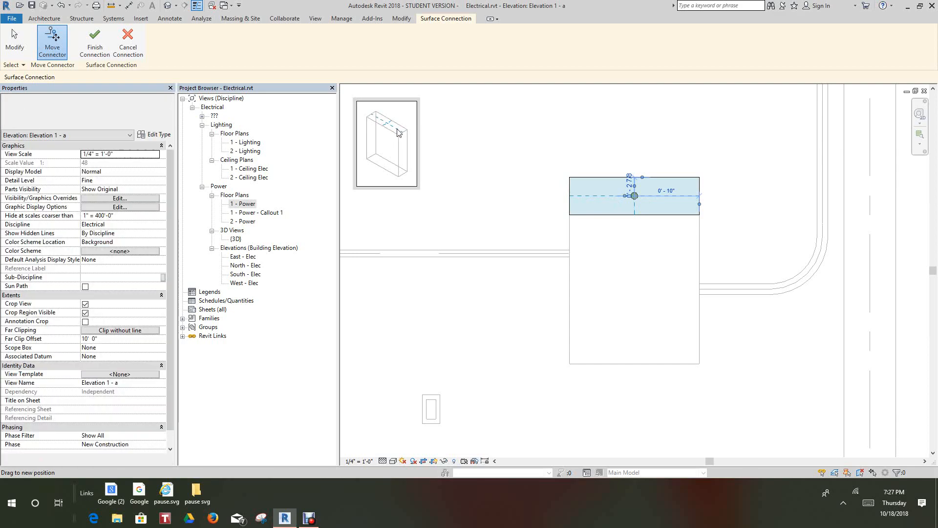
mouse_move(365, 130)
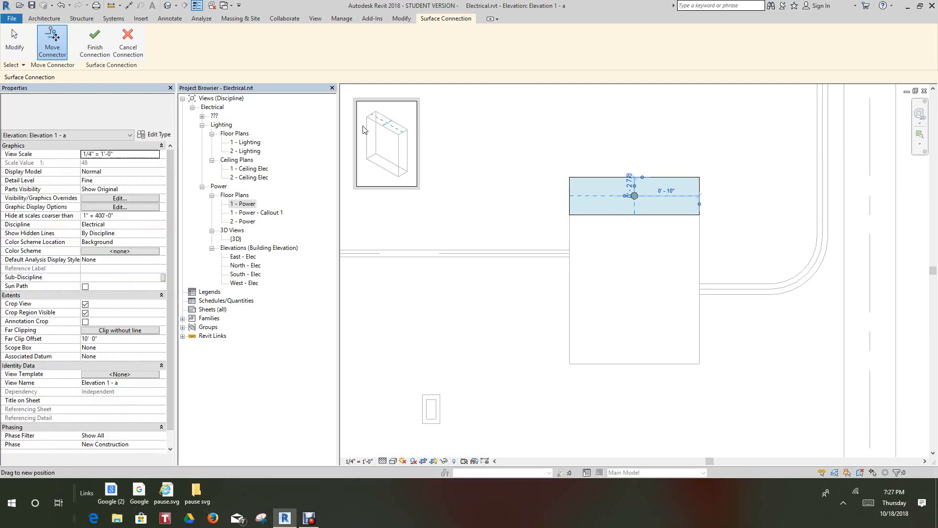
left_click(666, 190)
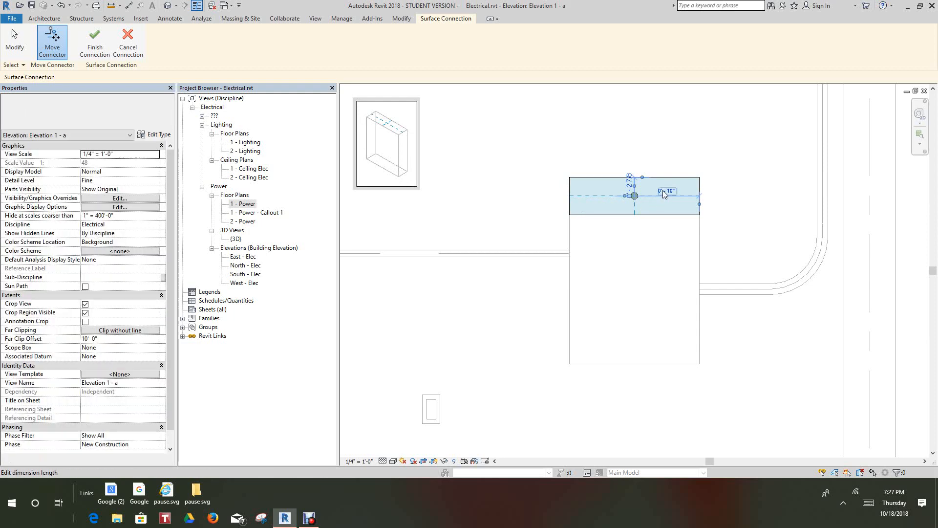
left_click(667, 189)
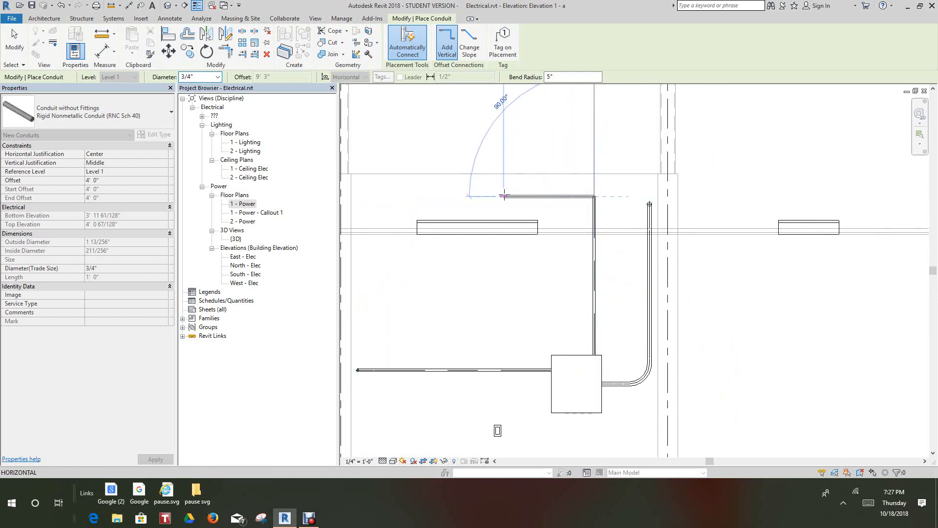
End the 9'-3" horizontal conduit leg, exit Place Conduit and clear the selection
right_click(503, 196)
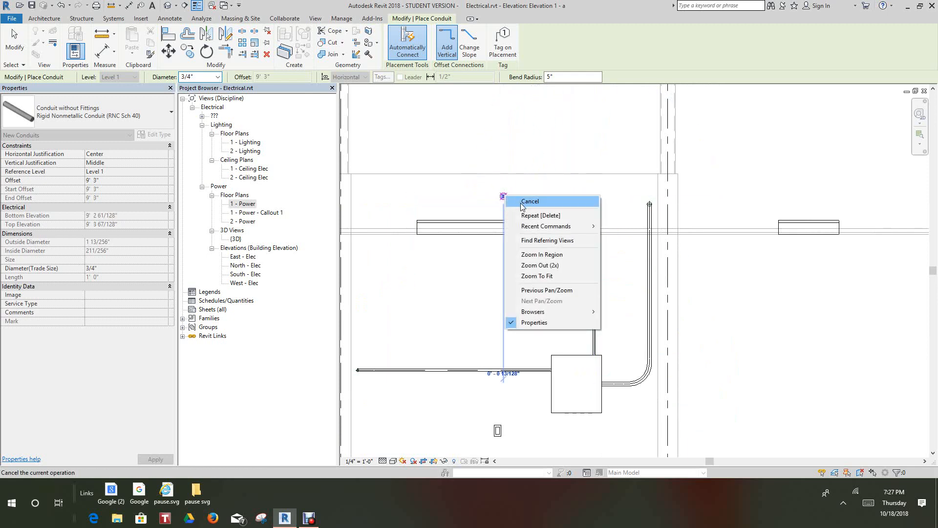
left_click(530, 200)
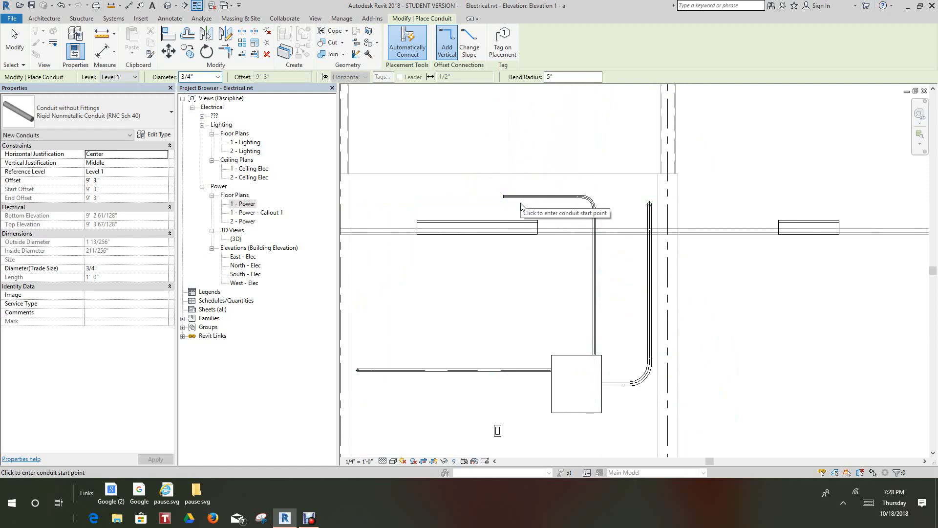
right_click(553, 210)
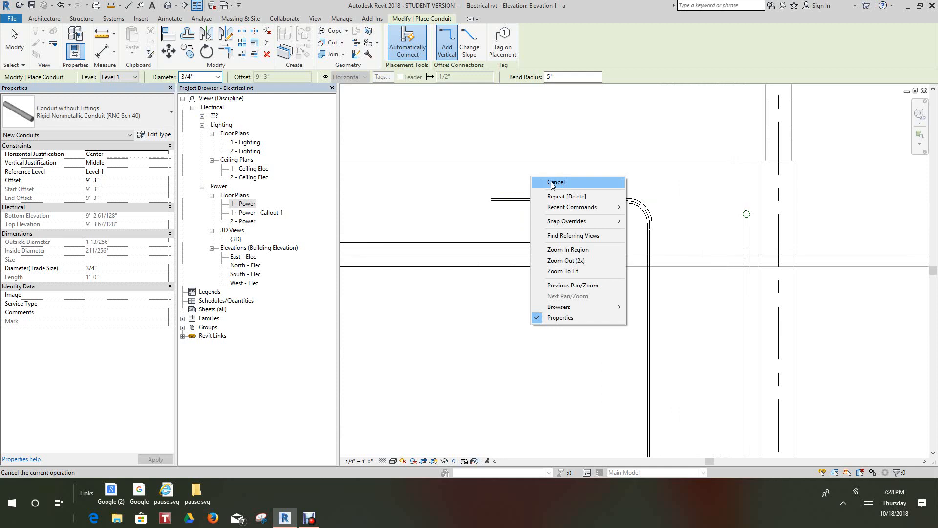
left_click(555, 182)
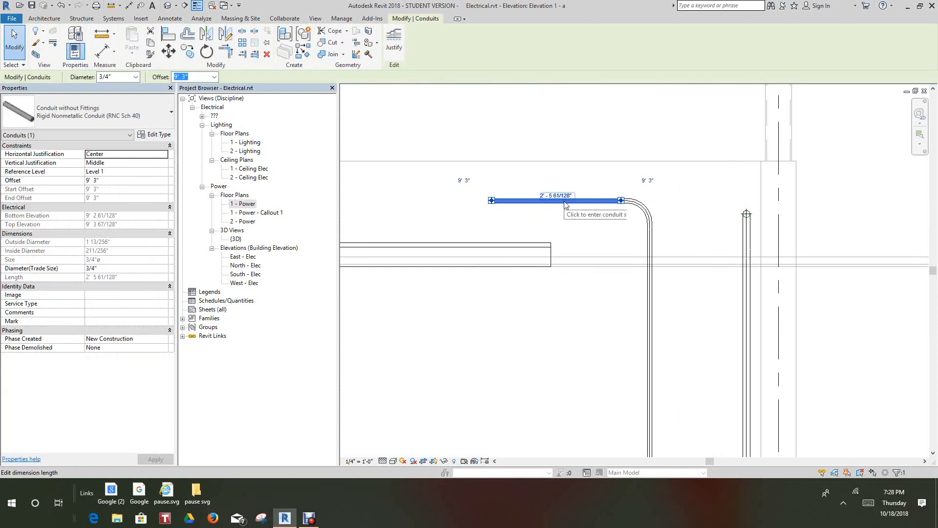
left_click(194, 77)
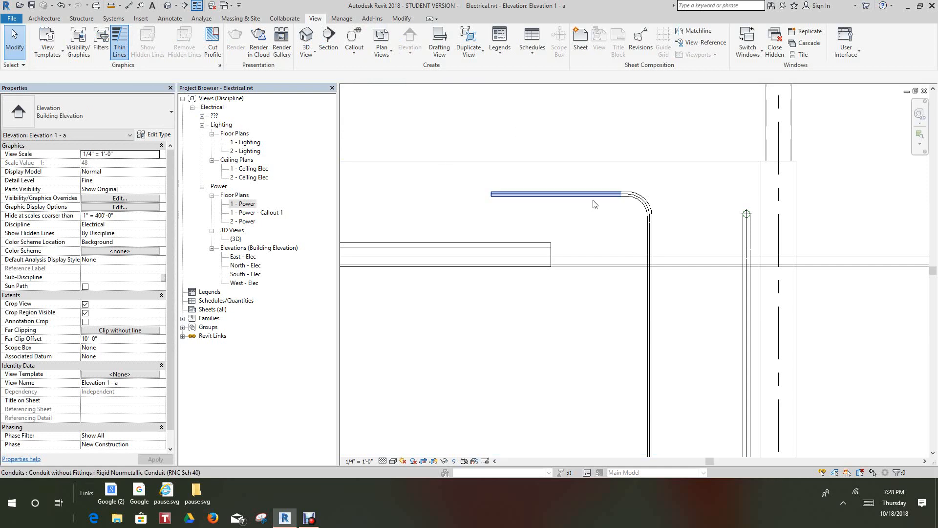
left_click(557, 194)
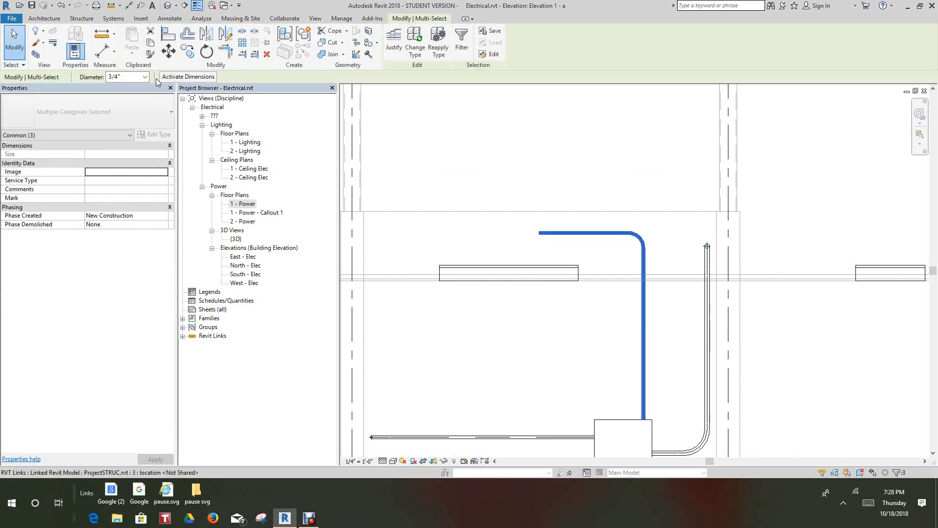
left_click(144, 77)
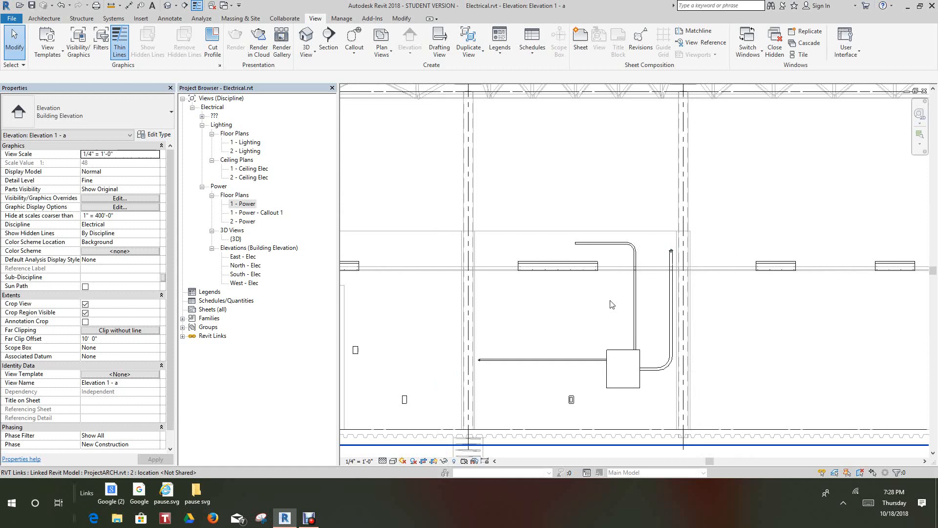
left_click(631, 287)
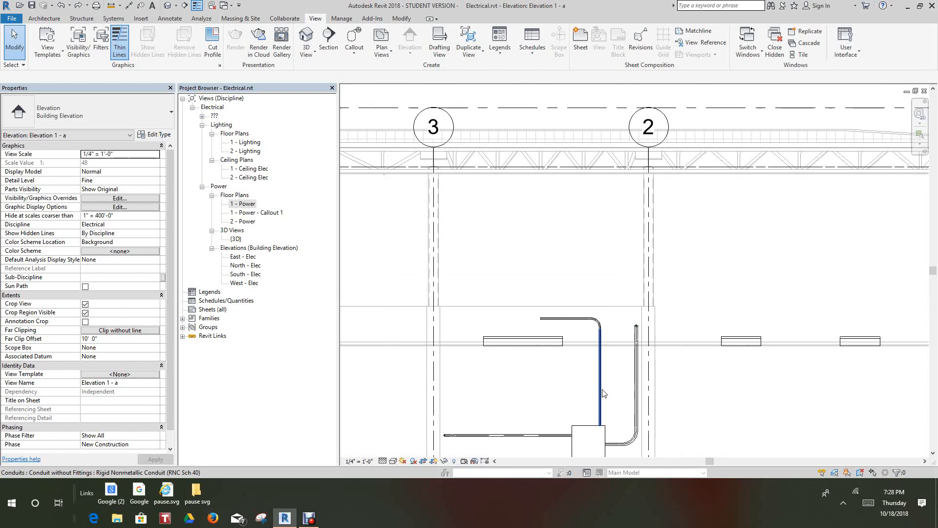
left_click(523, 342)
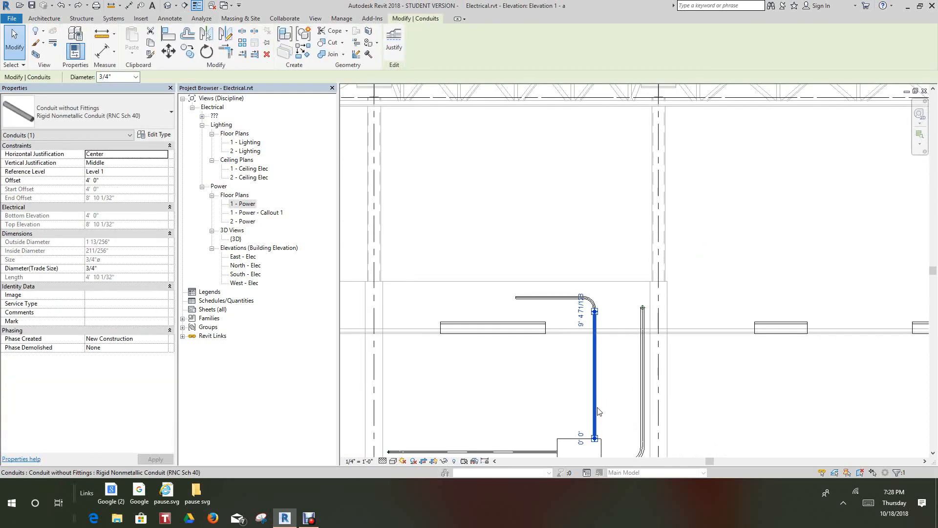
mouse_move(599, 411)
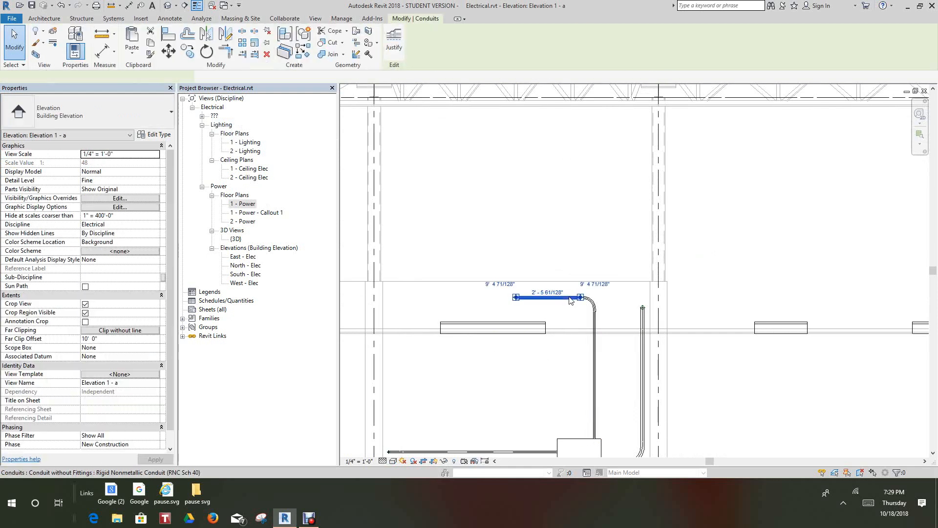
left_click(545, 297)
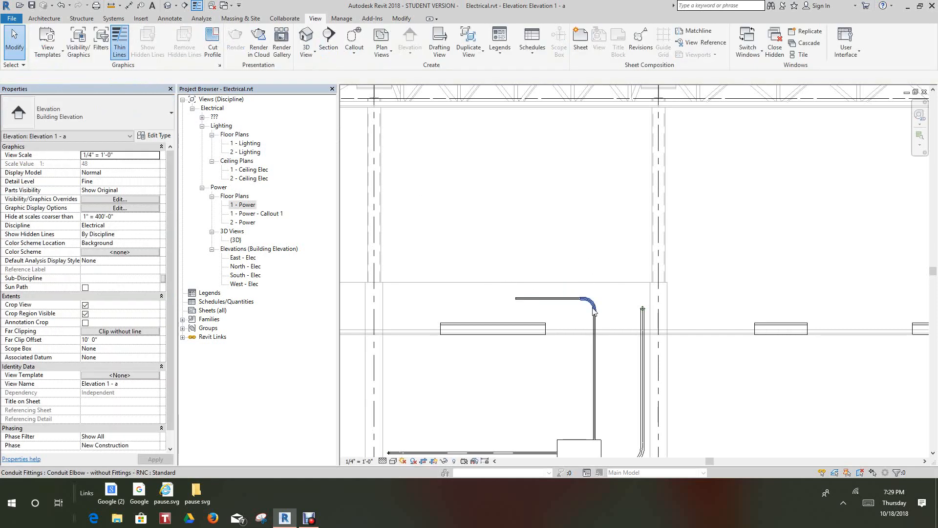
Make the top conduit Conduit with Fittings: EMT and its elbow Conduit Elbow - Steel: Standard
left_click(593, 307)
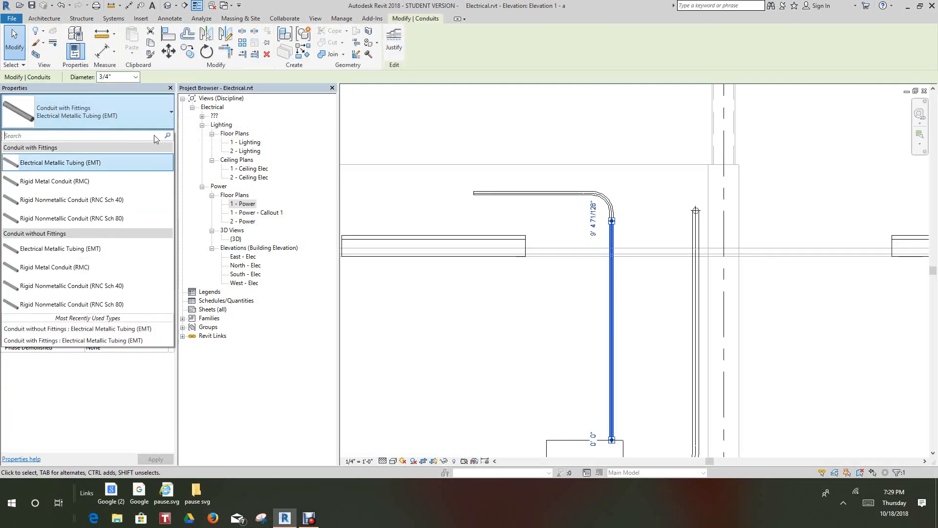
mouse_move(60, 248)
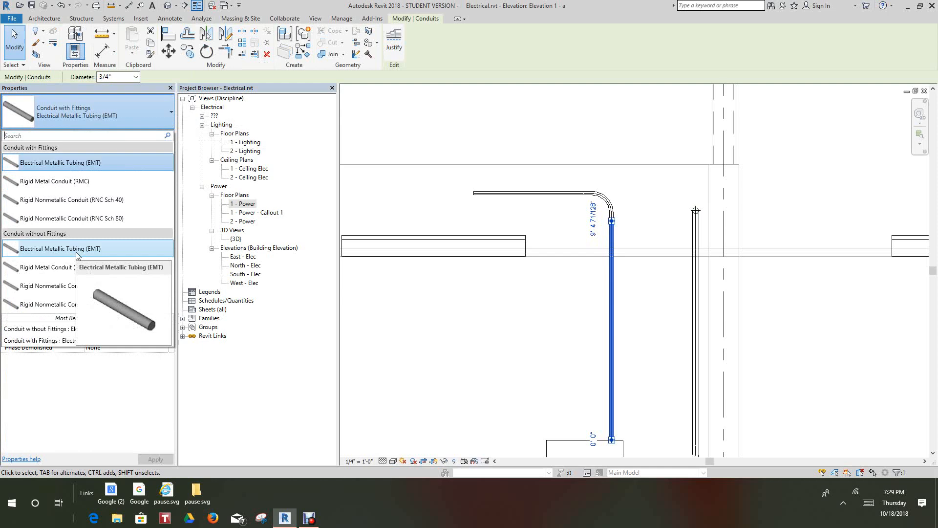
left_click(61, 248)
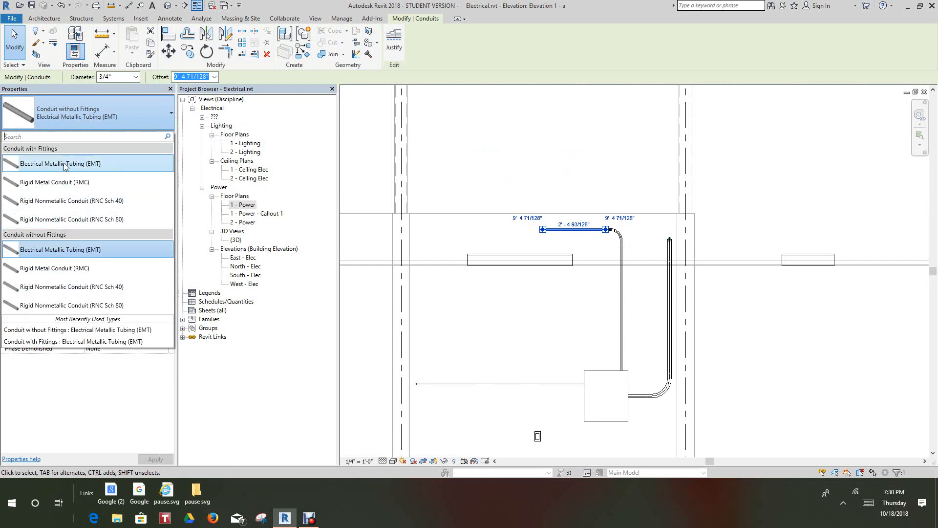
left_click(60, 250)
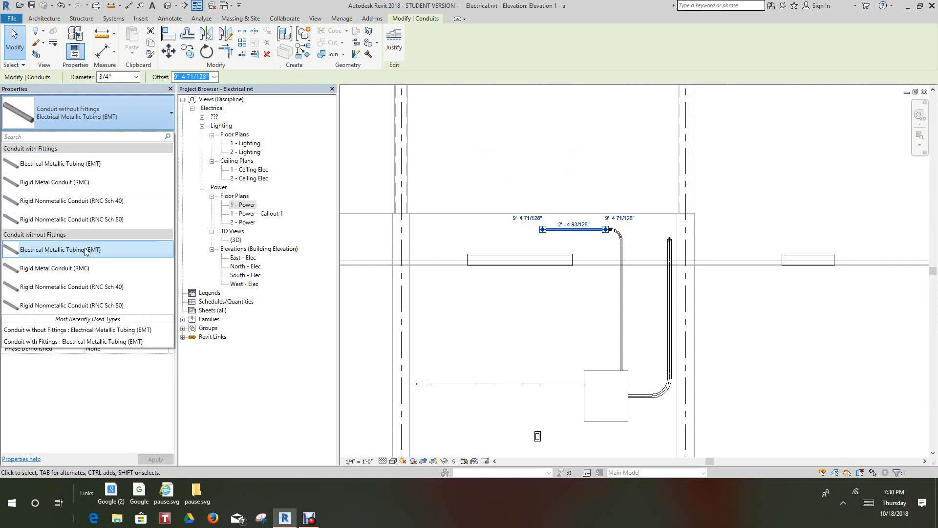
left_click(60, 164)
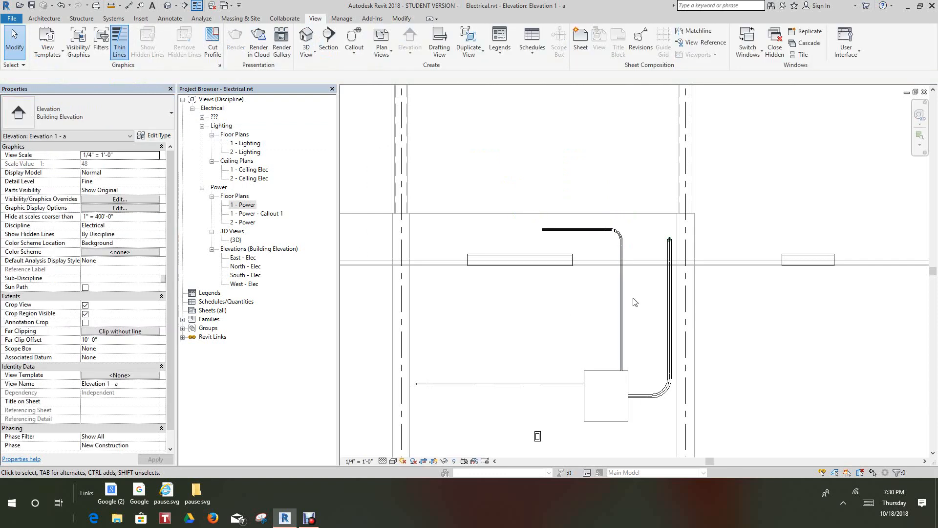
left_click(613, 237)
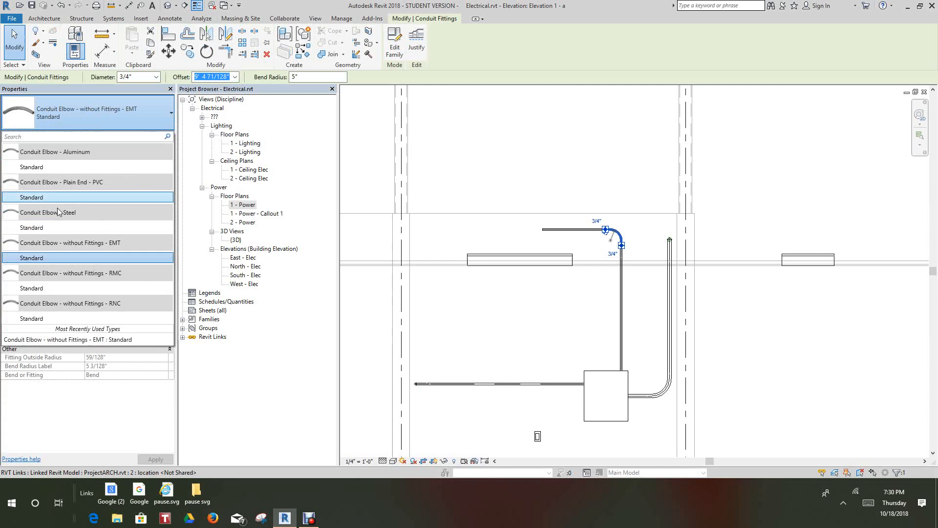
mouse_move(62, 192)
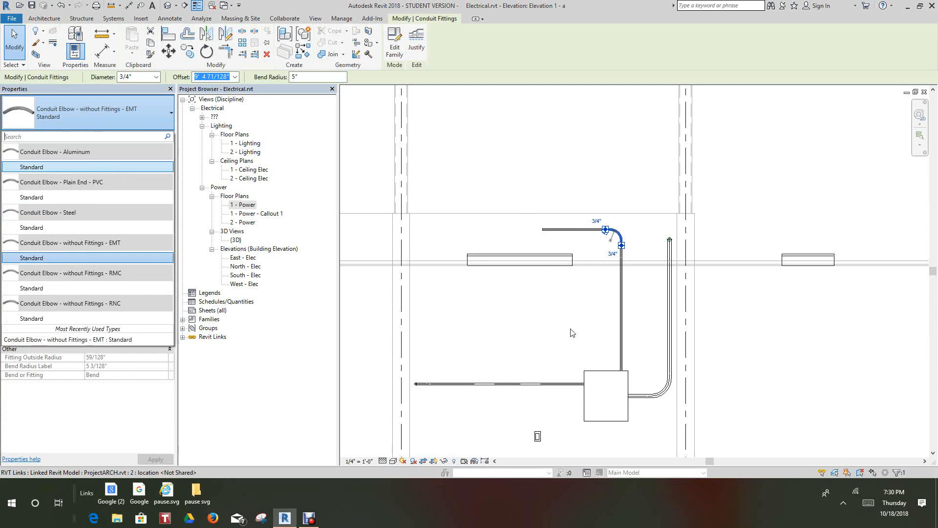
left_click(613, 299)
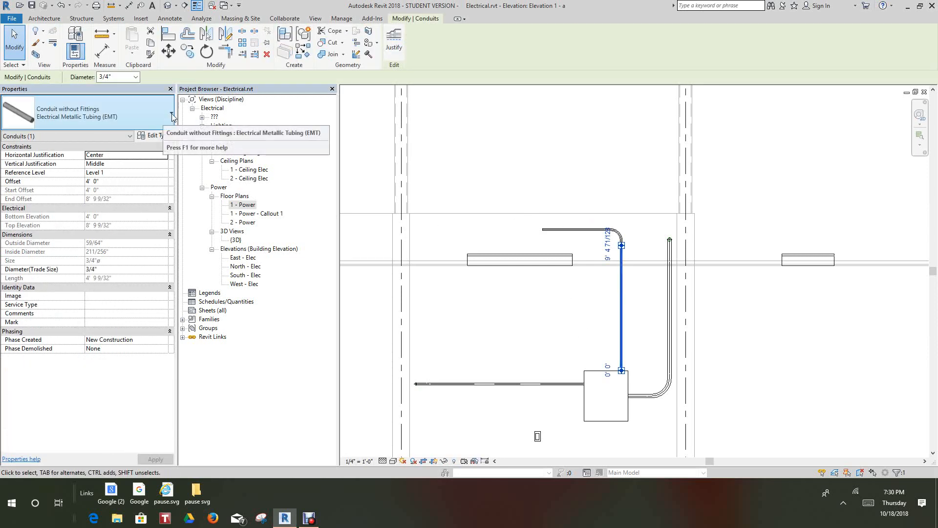
Switch the vertical riser to Conduit with Fittings: EMT, then reselect the top conduit to verify
left_click(170, 115)
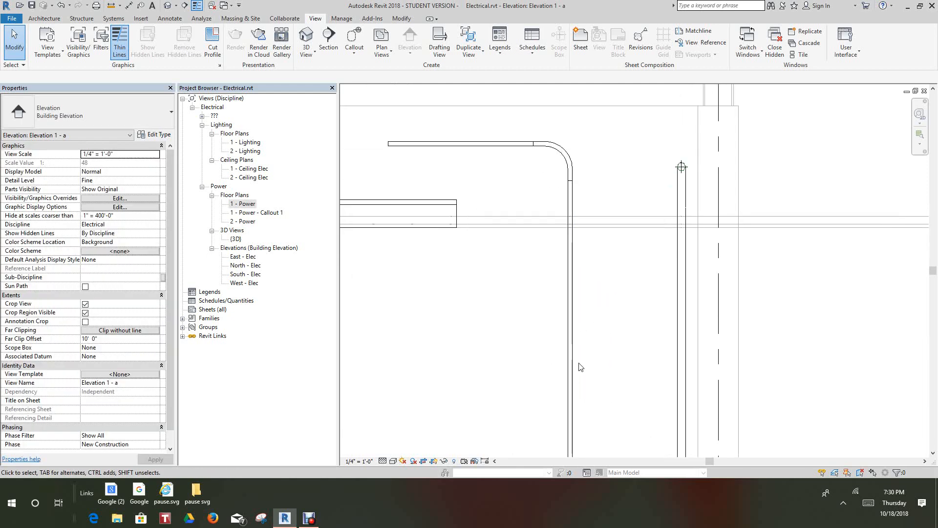
mouse_move(573, 368)
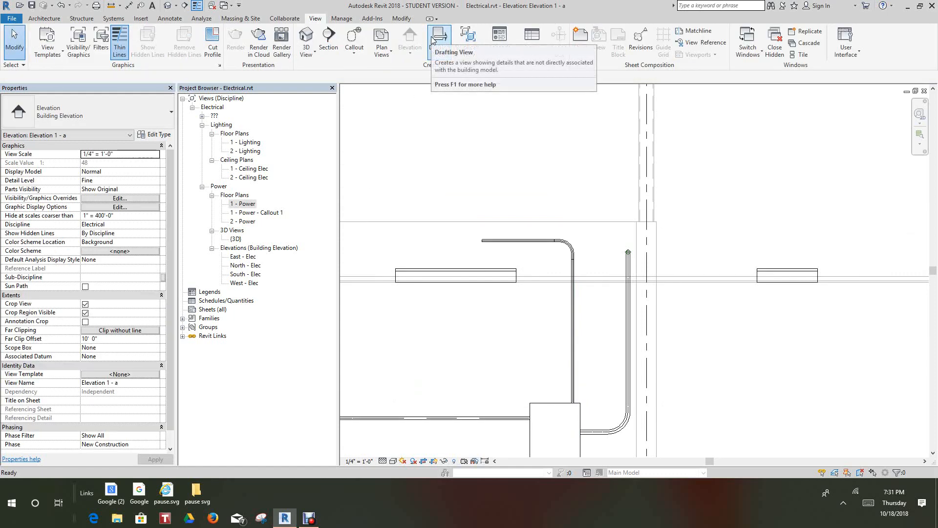
mouse_move(514, 221)
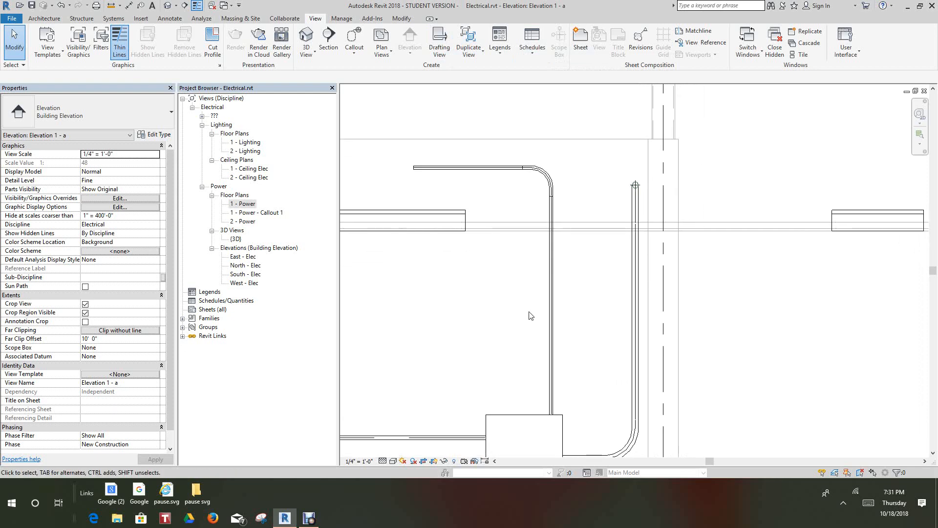
left_click(549, 336)
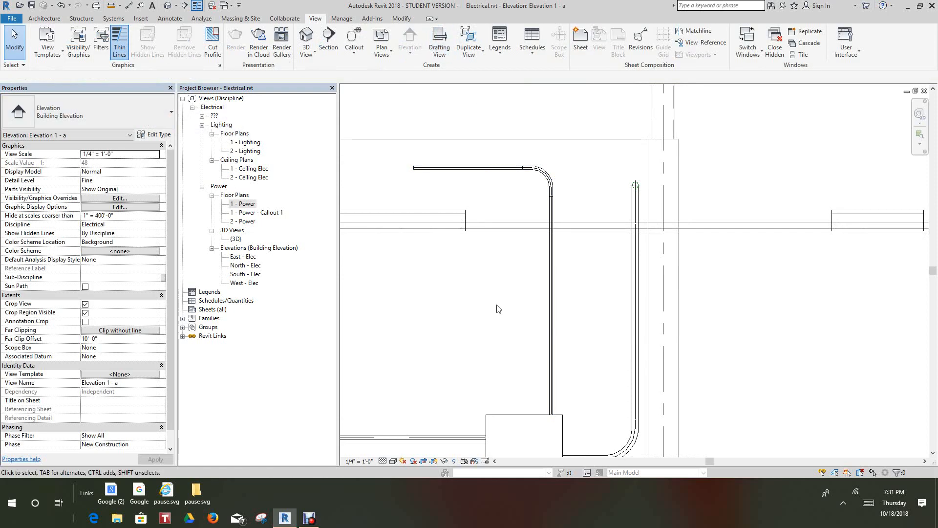
left_click(467, 168)
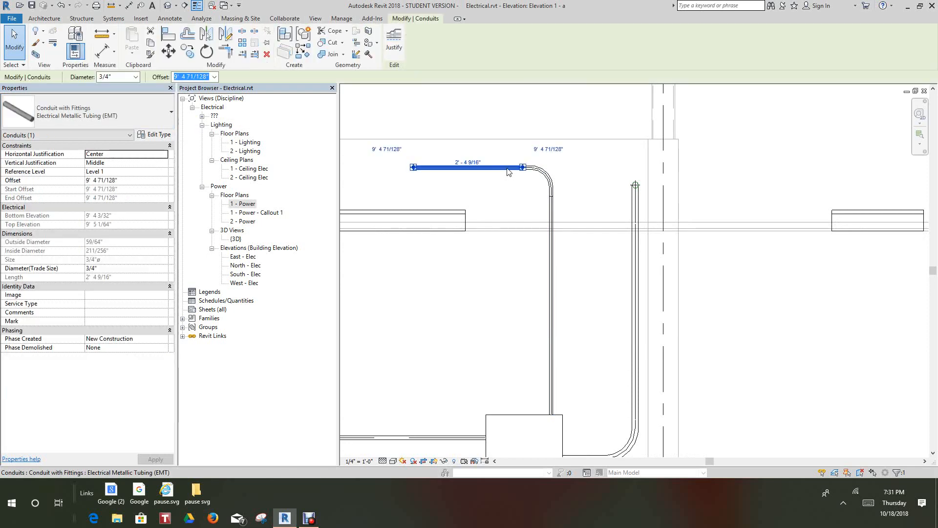
mouse_move(509, 172)
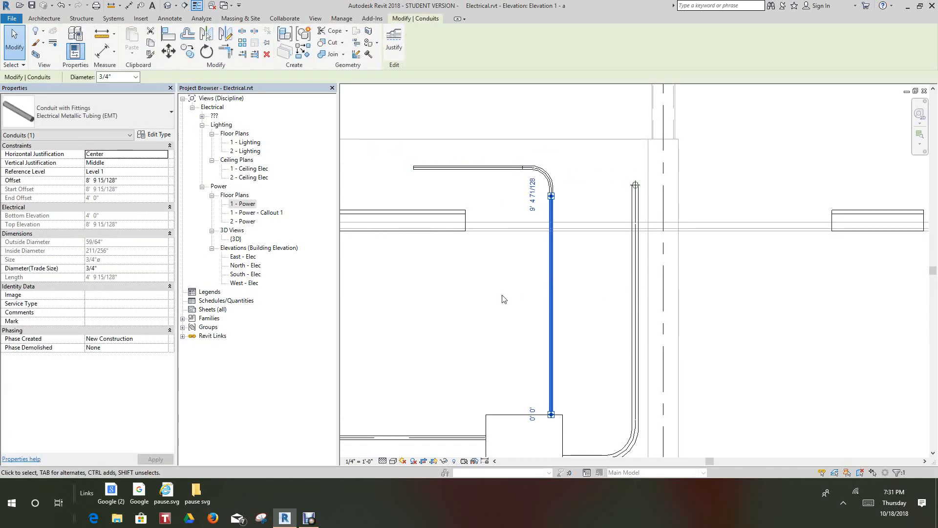
mouse_move(484, 304)
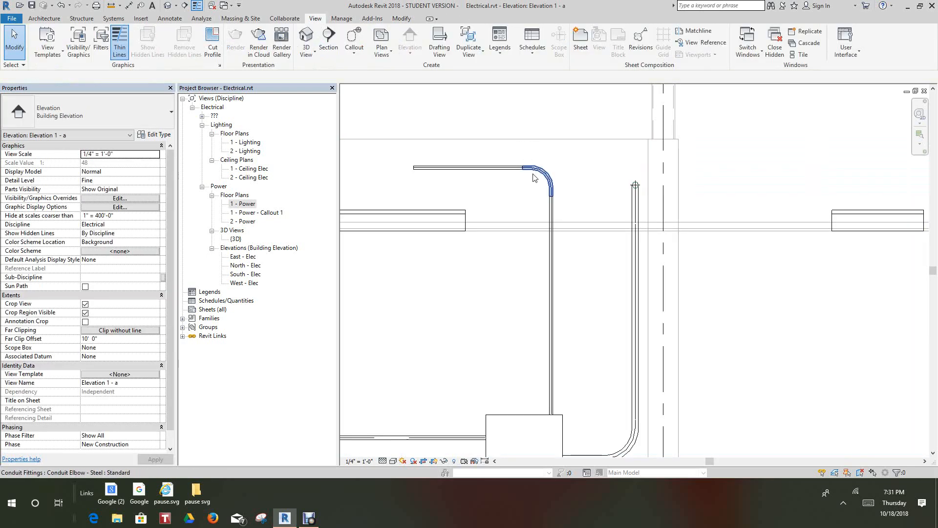
Confirm the bend is a steel conduit elbow, then open the Systems tab
left_click(545, 173)
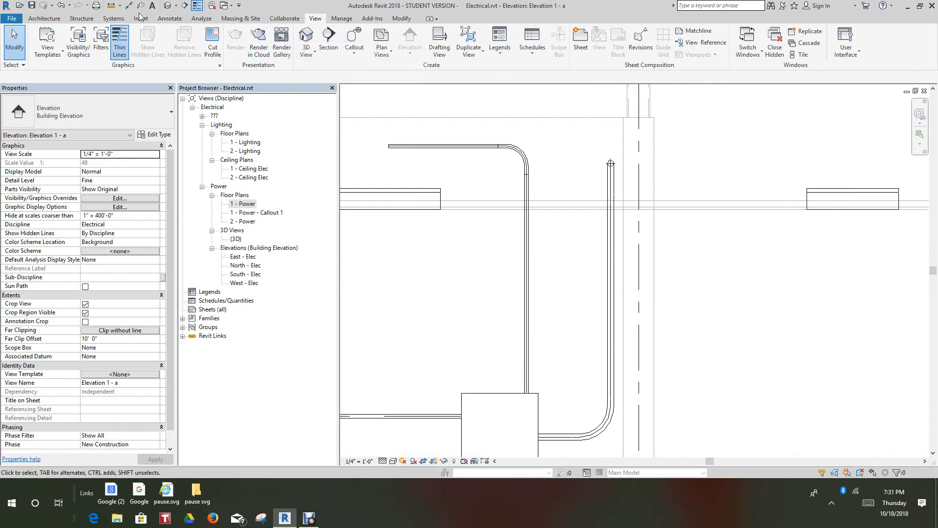
left_click(113, 19)
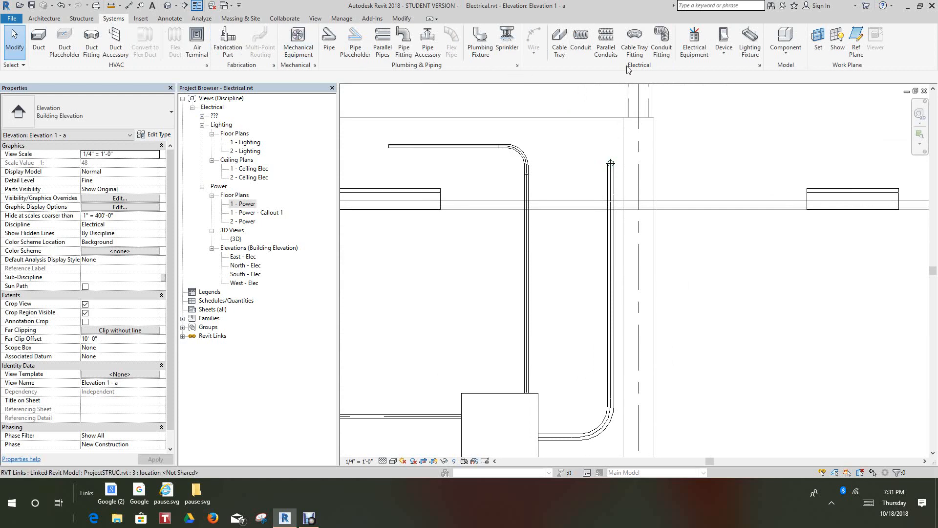
Add three parallel conduits at 3" offset alongside the existing panel conduit run
left_click(605, 41)
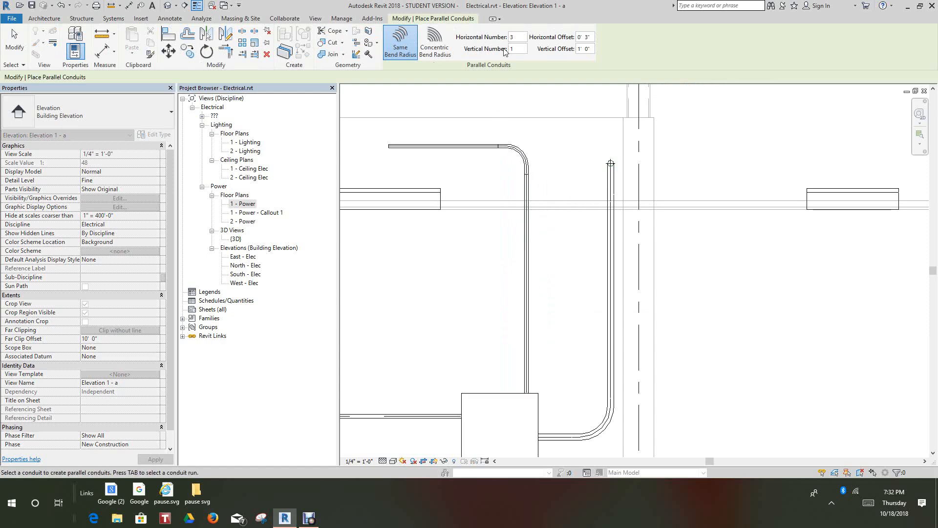
mouse_move(508, 50)
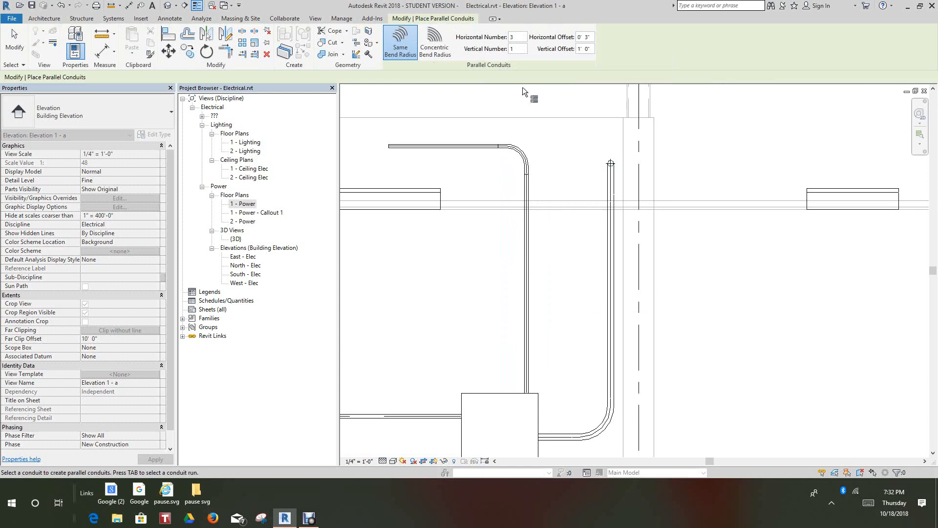
left_click(435, 42)
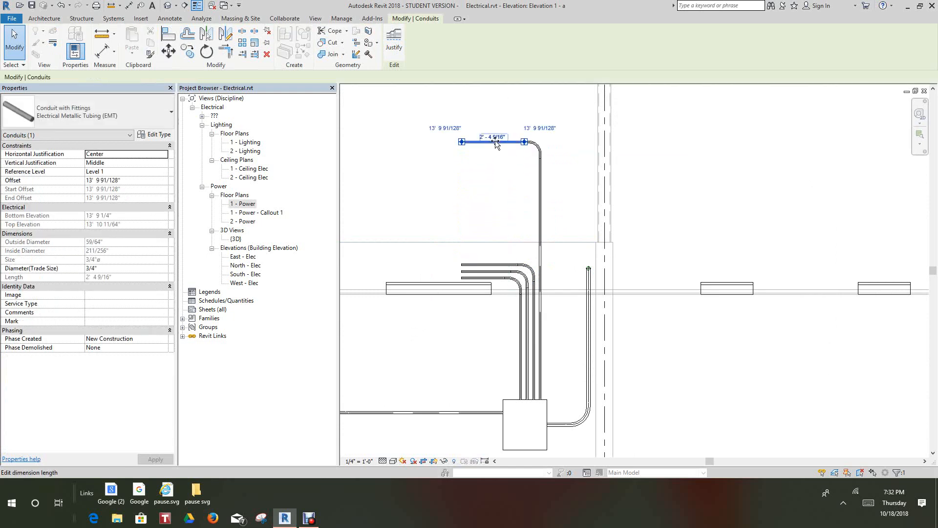
Select and then deselect the top horizontal conduit before opening the Default 3D View
left_click(113, 19)
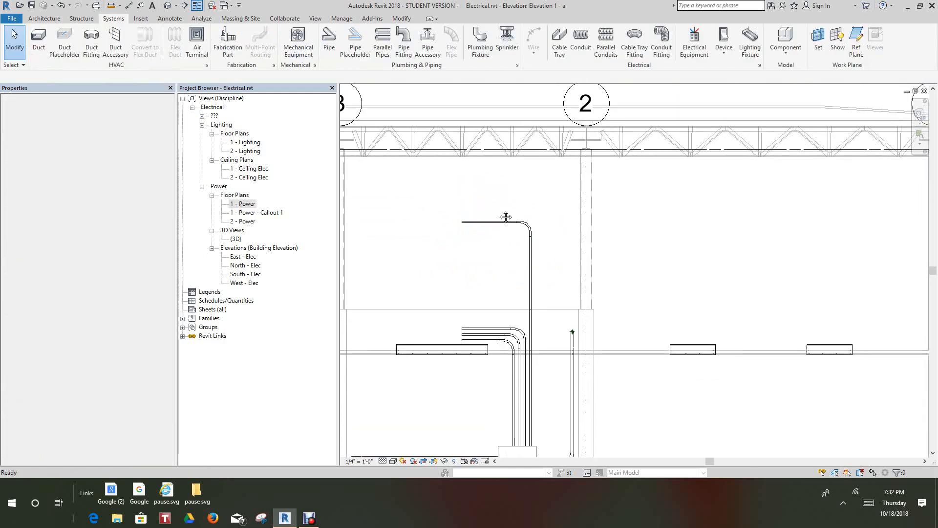
left_click(497, 220)
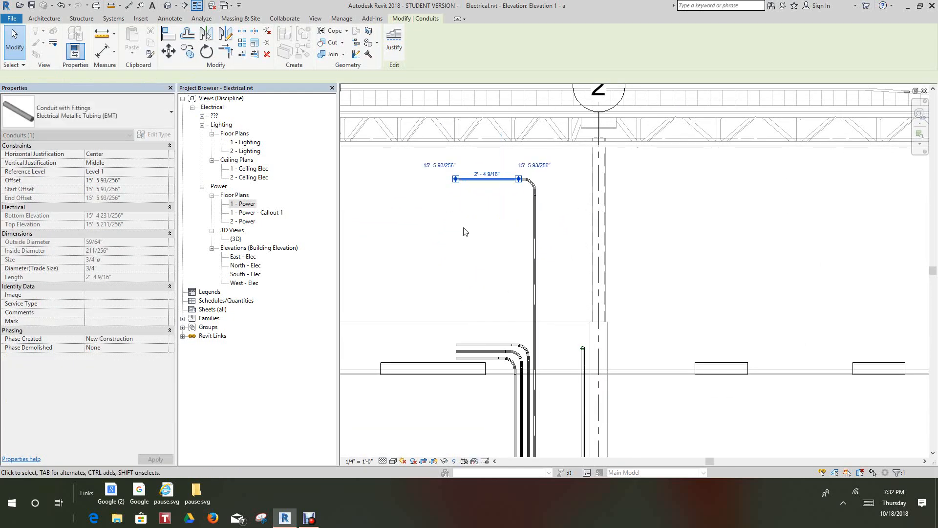
left_click(113, 19)
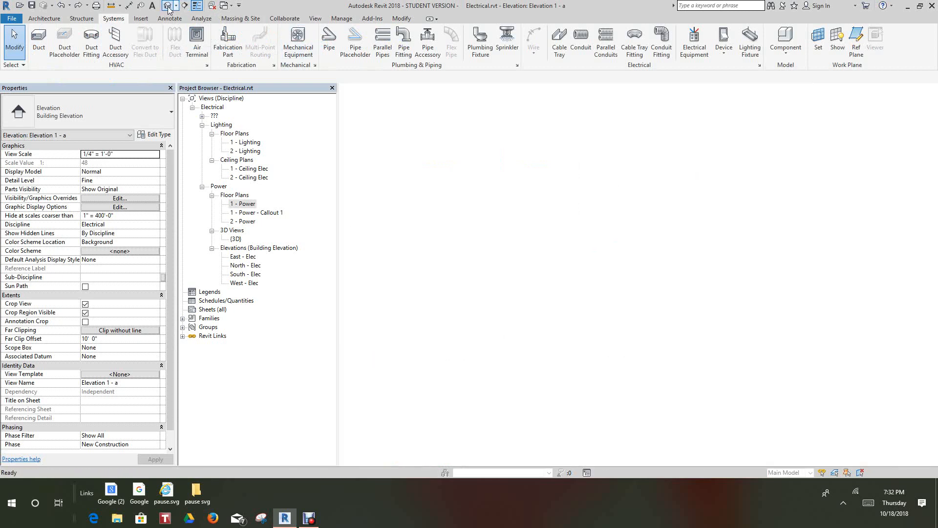
Open the 3D view, orient it to the Utility room elevation, and display it Shaded
double_click(235, 239)
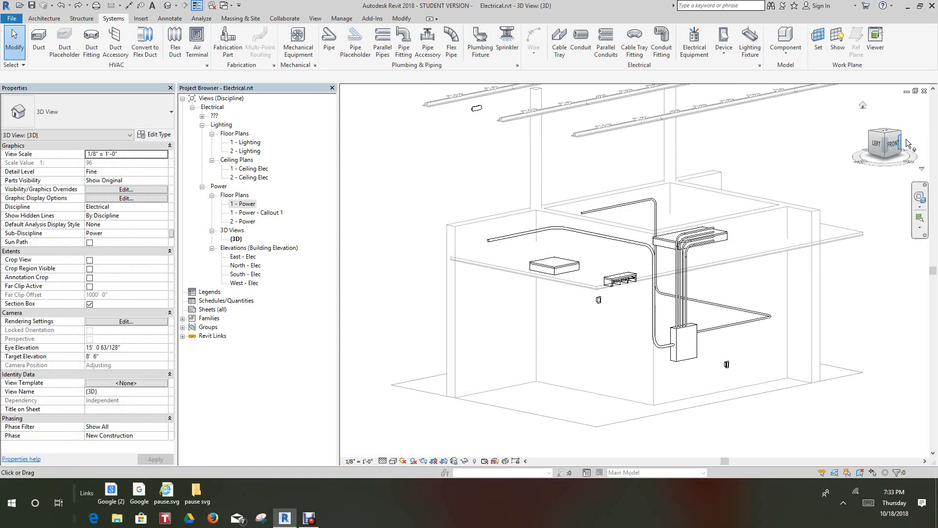
right_click(885, 144)
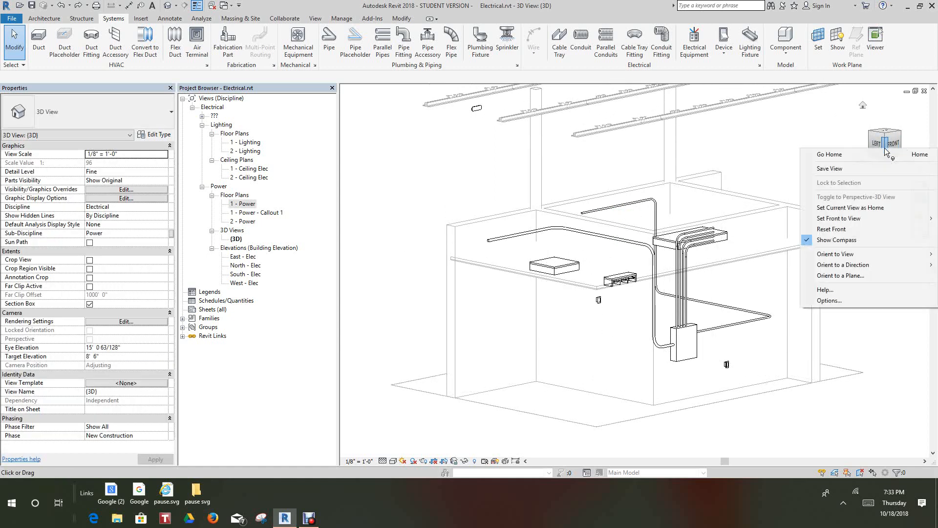
mouse_move(843, 264)
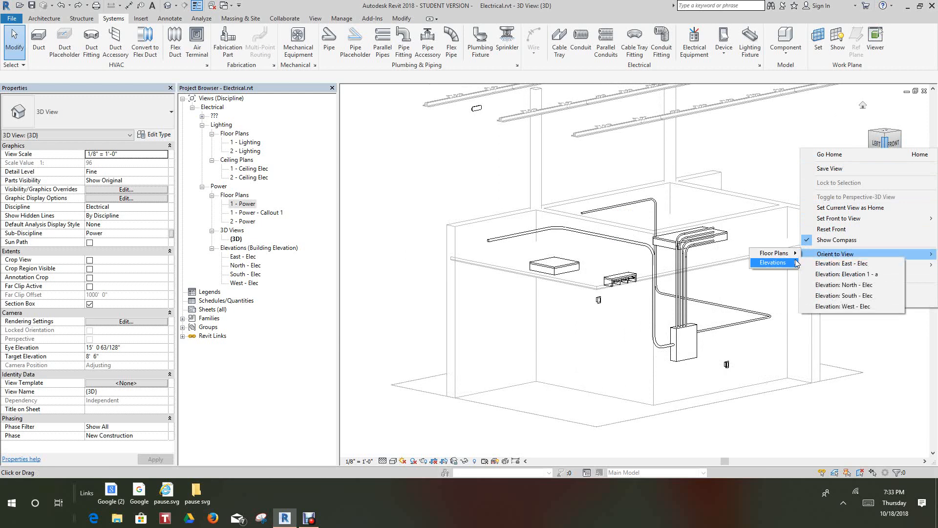
mouse_move(772, 253)
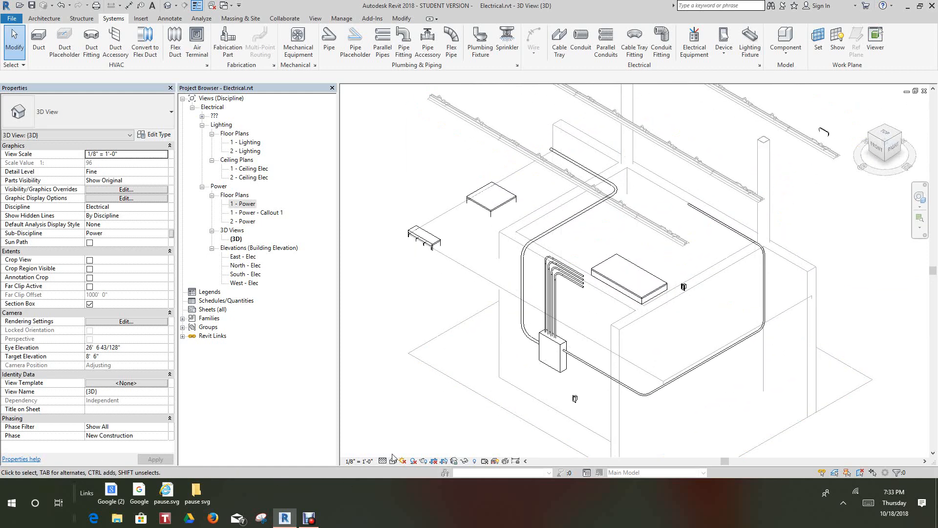
left_click(393, 461)
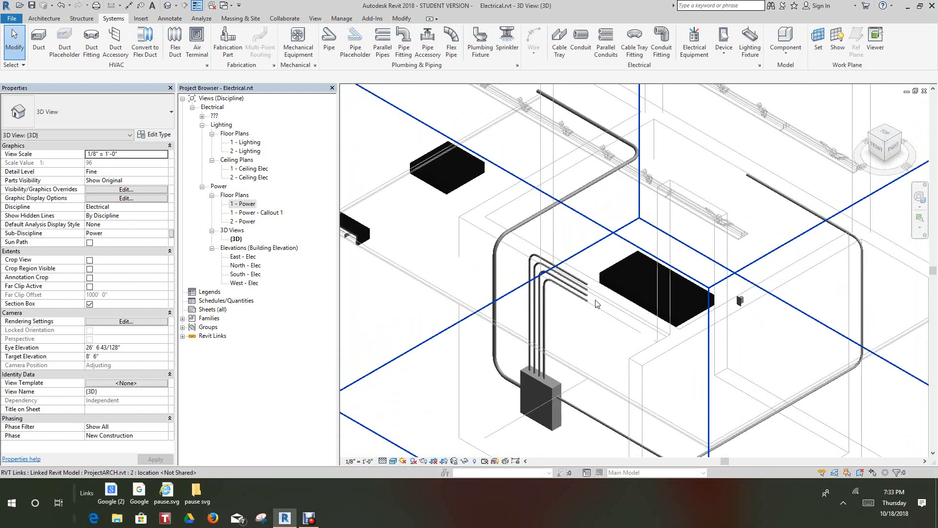
mouse_move(599, 301)
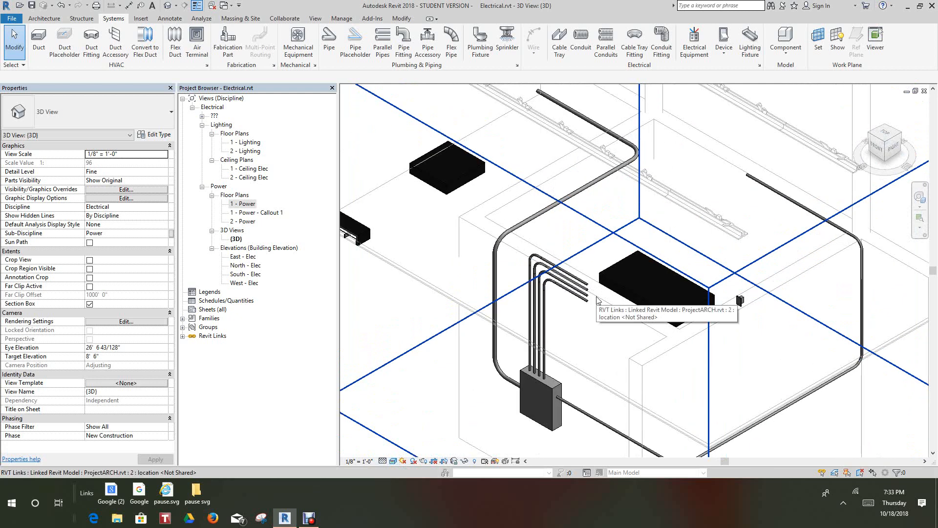
mouse_move(613, 311)
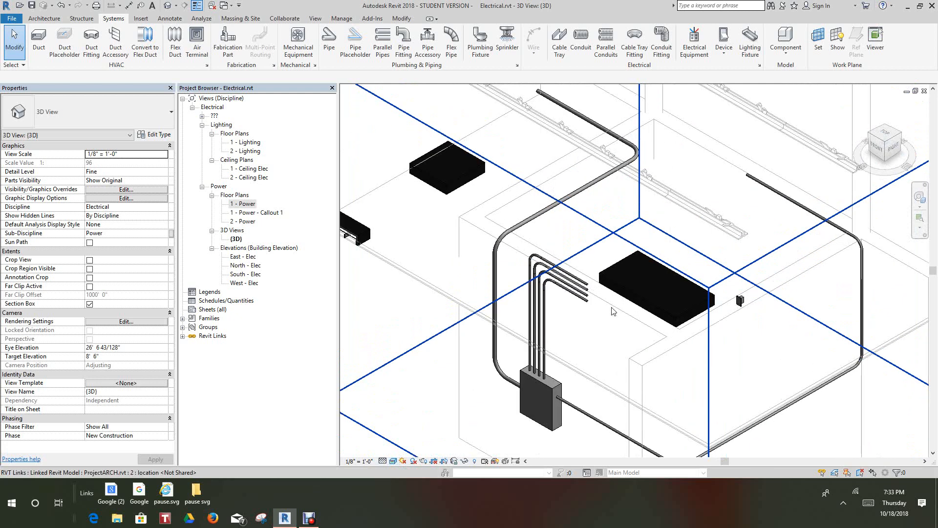